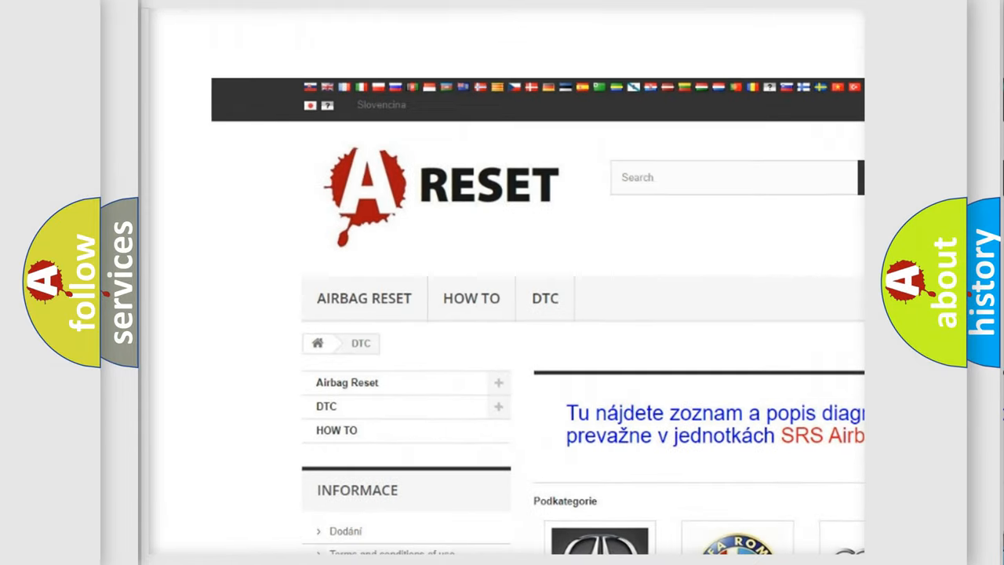
Open the Dodge DTC page and scroll through codes like B000111 and B1B04
scroll("down", 3)
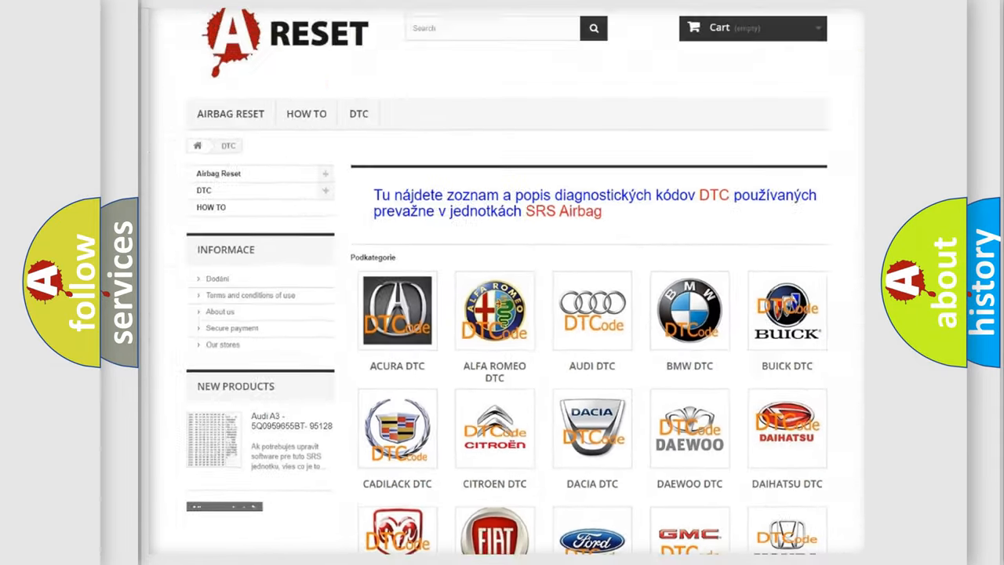
scroll("down", 3)
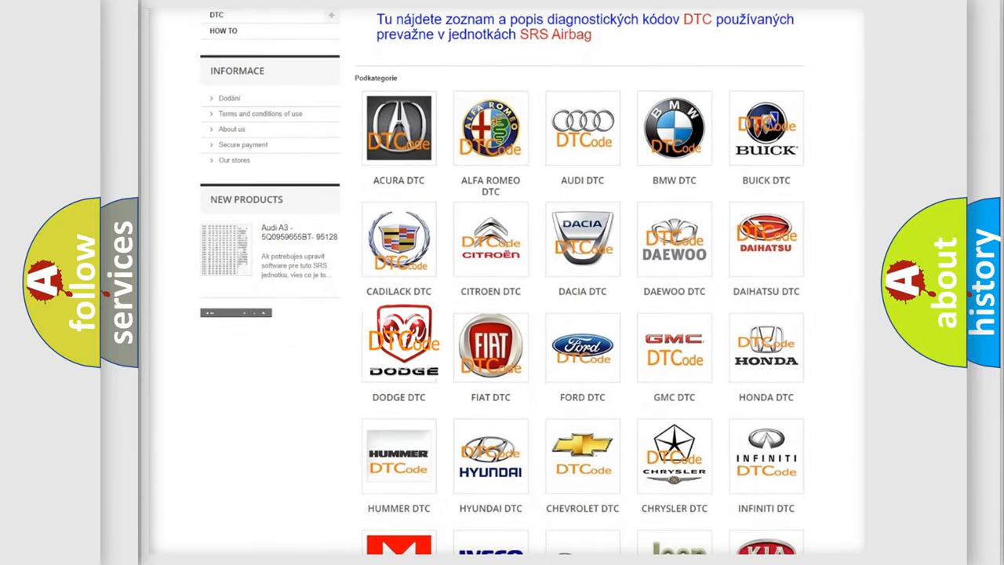
left_click(399, 346)
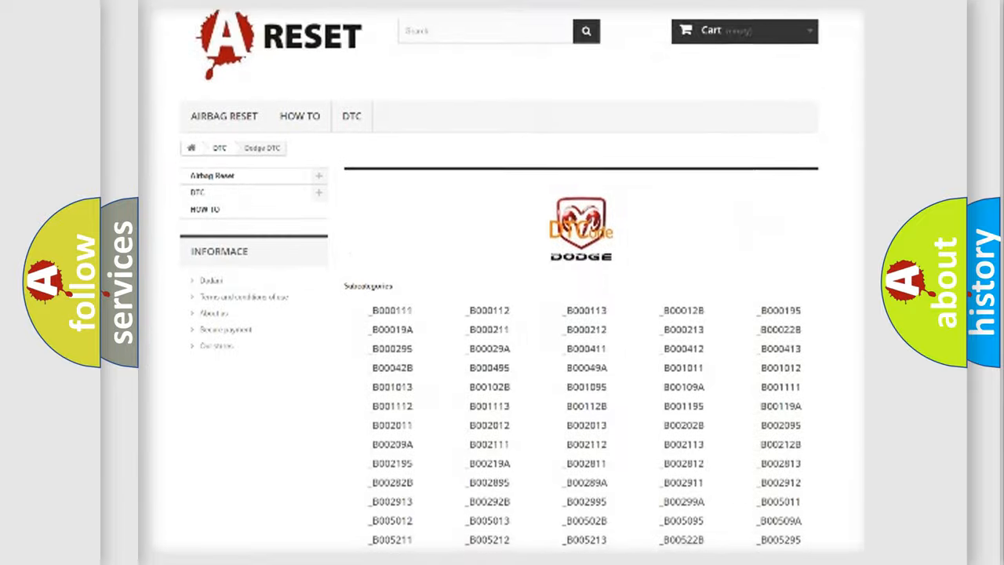
scroll("down", 3)
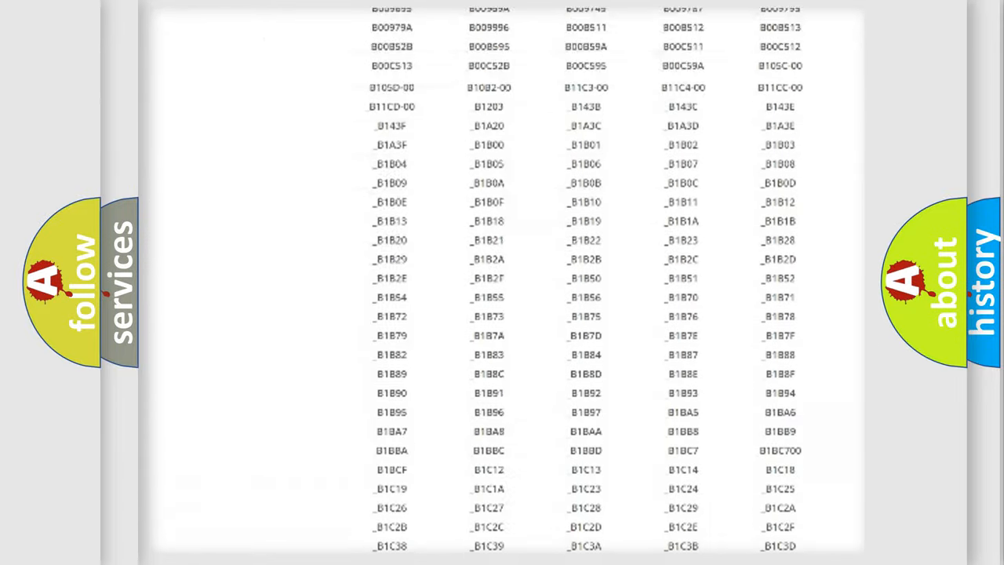
scroll("up", 3)
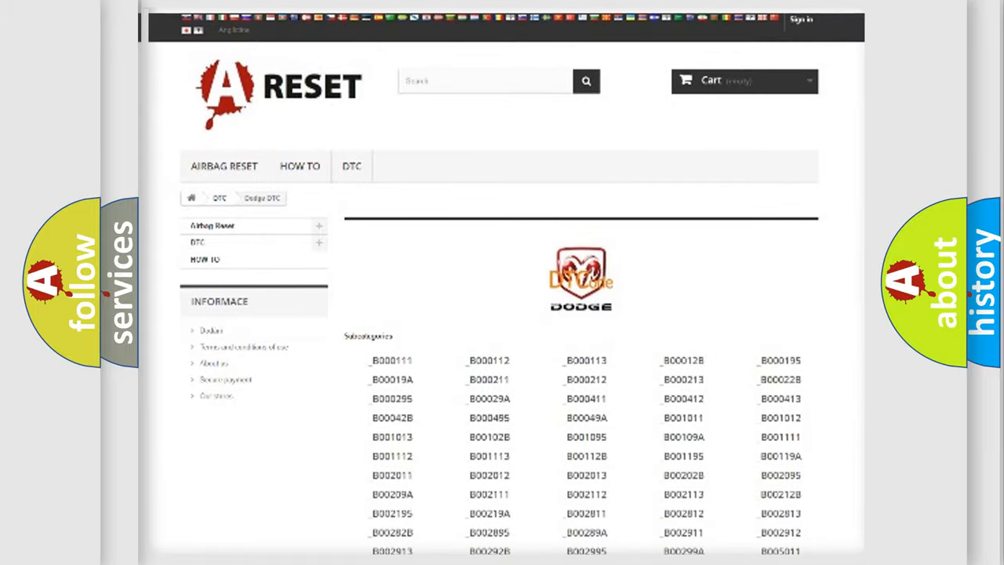